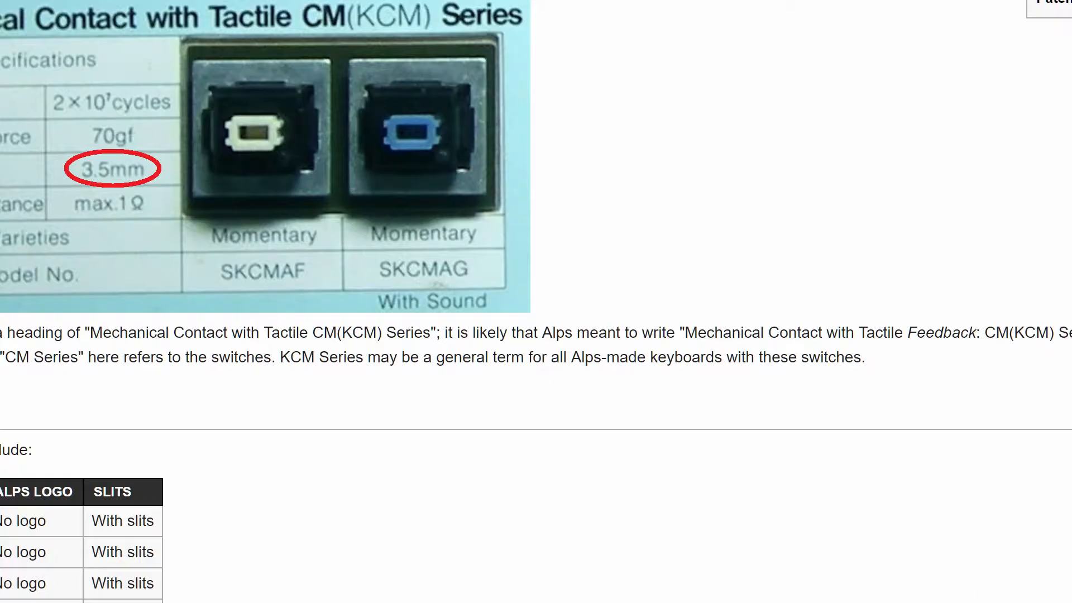
# Step: Load Soarer_at2usb_v1.03_atmega32u4.hex into Teensy Loader from the v1.03 update folder
pyautogui.click(328, 10)
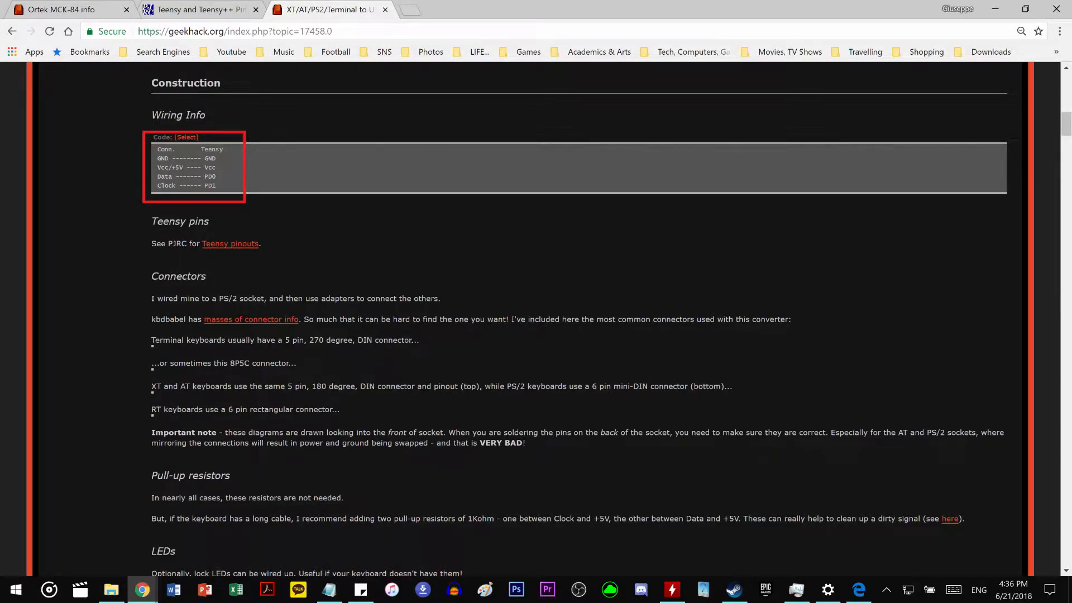
pyautogui.click(385, 9)
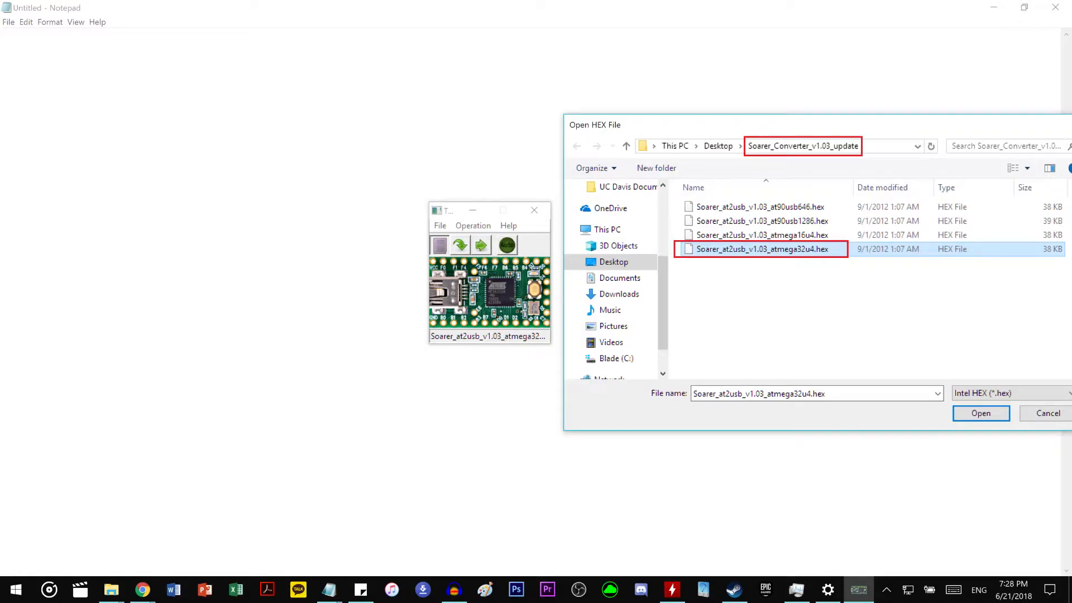
pyautogui.click(980, 414)
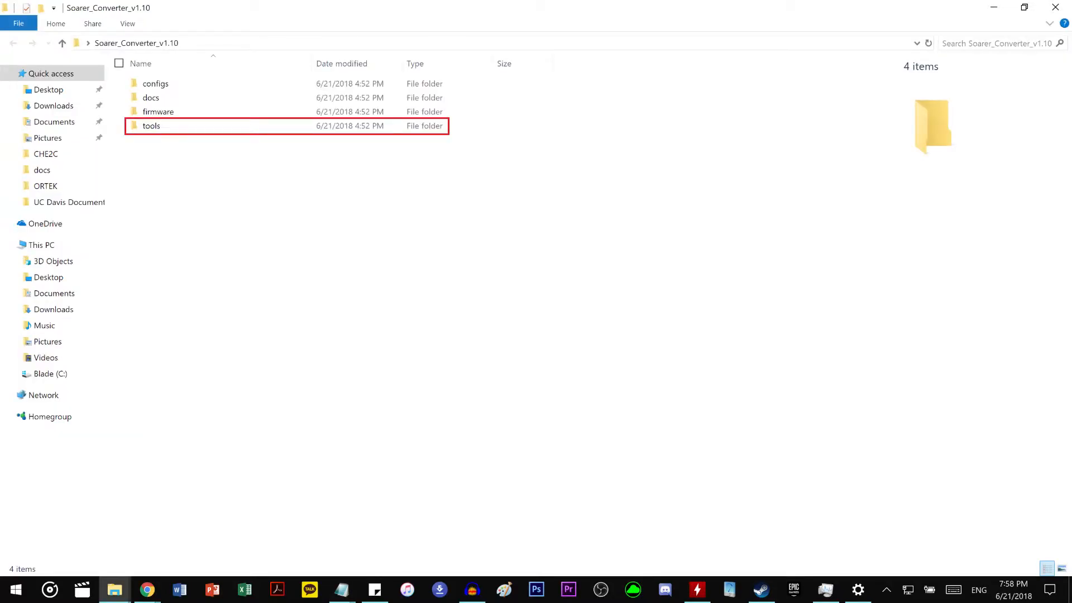
# Step: Open the tools folder to reach Soarer_sctools_v1.10_win32 beside the ORTEK folder
pyautogui.doubleClick(150, 126)
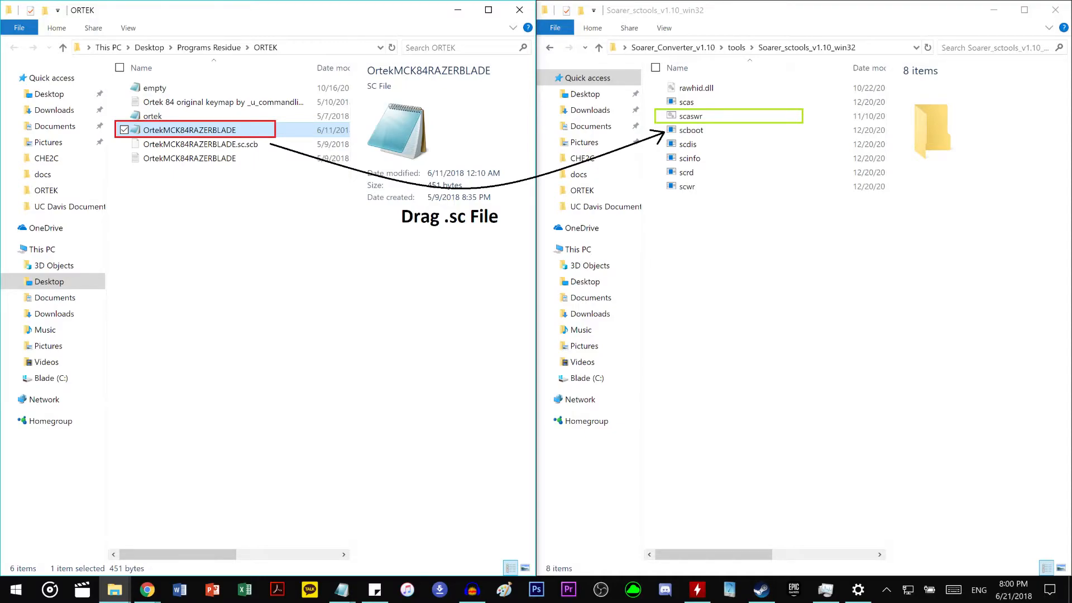
# Step: Review the OrtekMCK84RAZERBLADE .sc keymap in Notepad, then view PJRC's HID Listen page
pyautogui.doubleClick(196, 130)
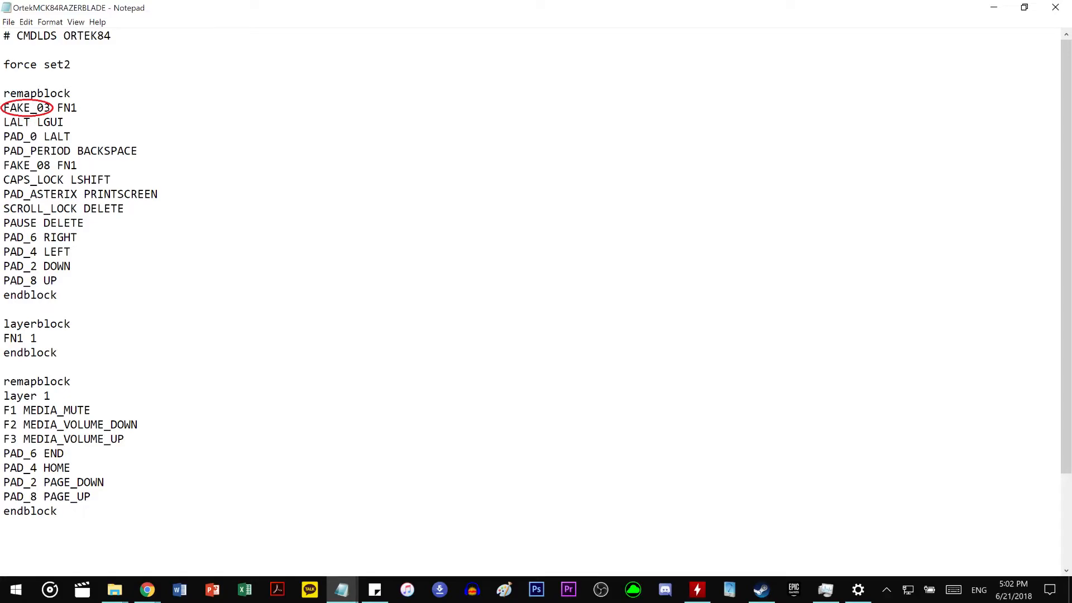
pyautogui.click(146, 588)
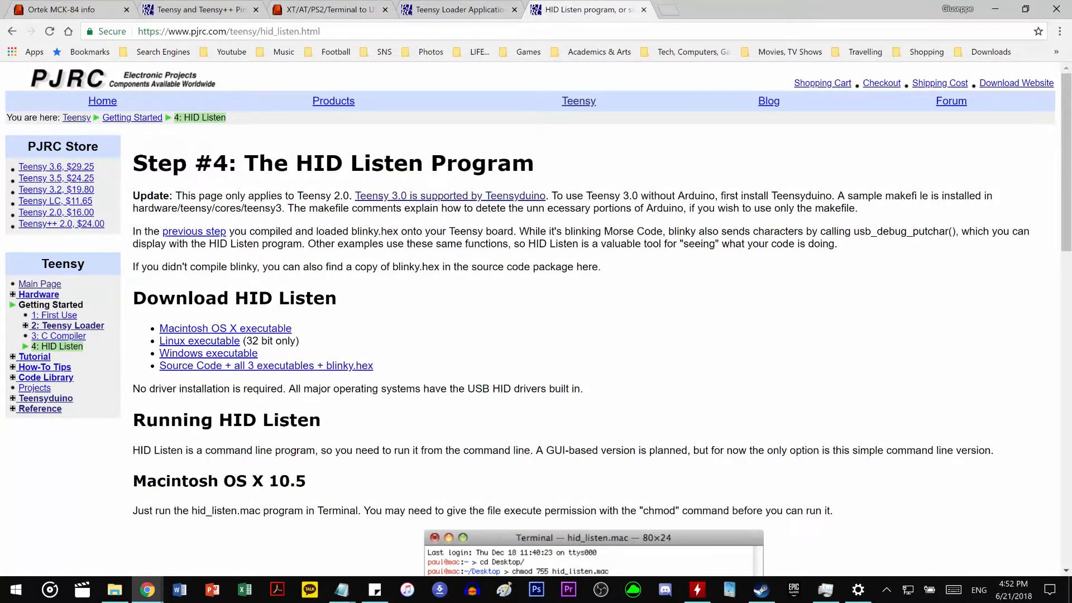
# Step: Log raw key scan codes with hid_listen, then go back to Soarer_Converter_v1.10
pyautogui.click(858, 590)
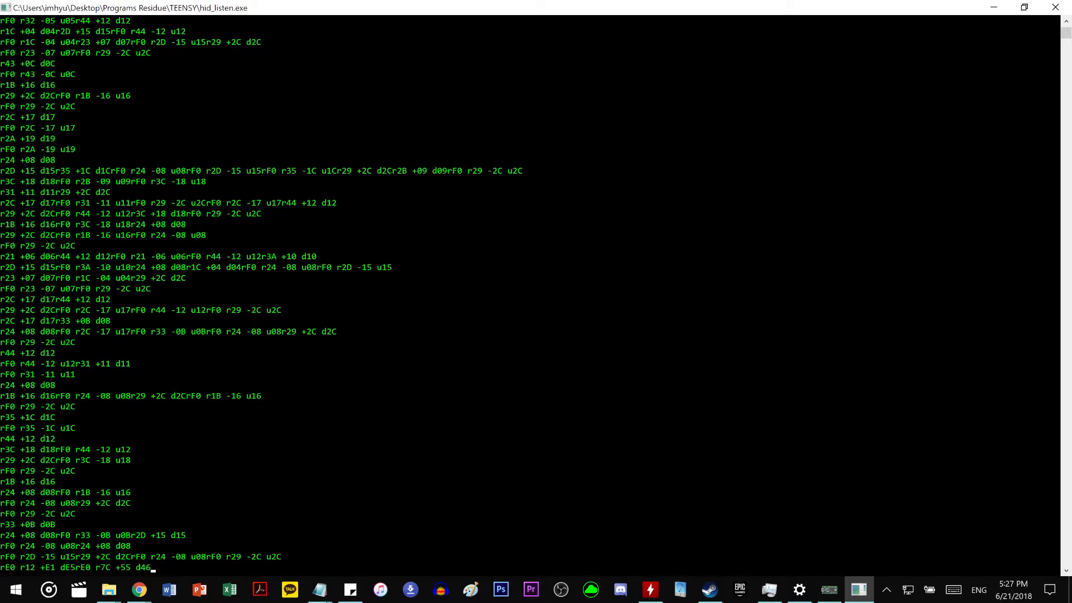
pyautogui.click(114, 590)
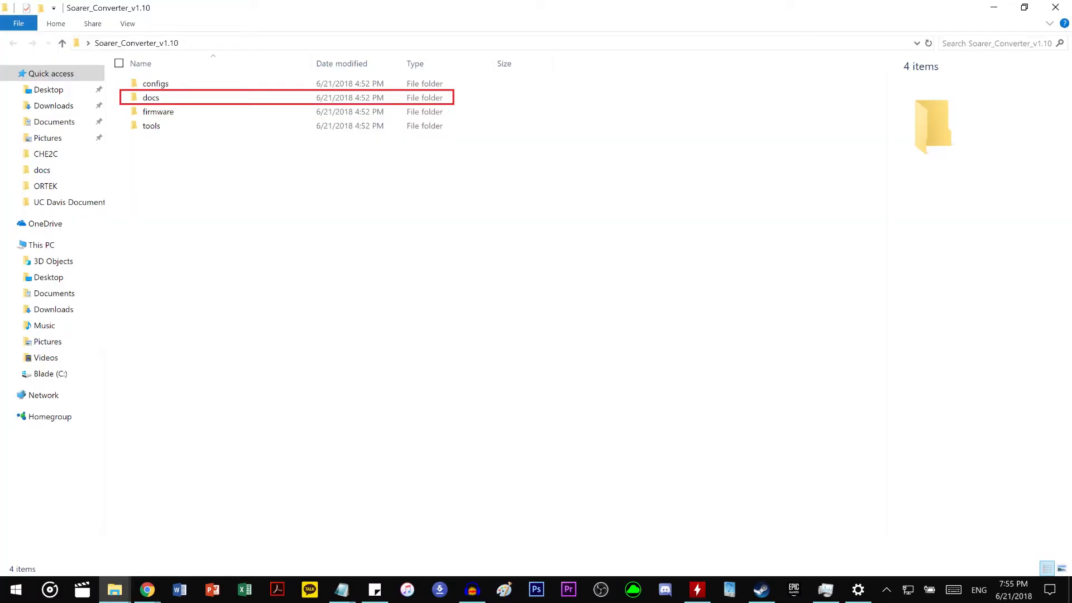
# Step: Open docs and launch codes.html showing the Modified HID Code Set table
pyautogui.doubleClick(150, 97)
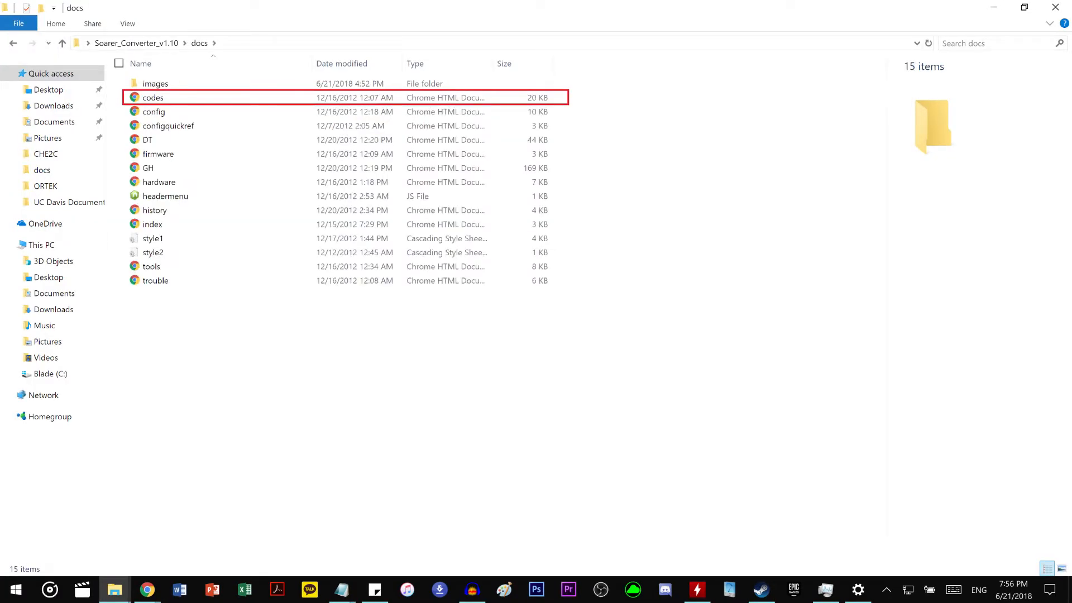
pyautogui.doubleClick(153, 97)
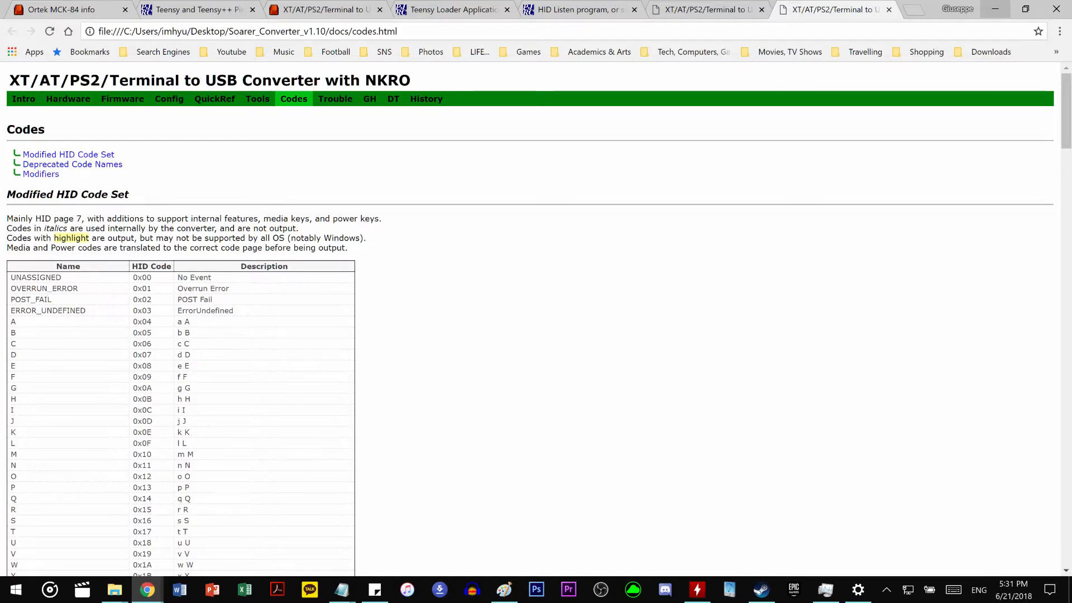
# Step: Confirm HID code 0xB2 is FAKE_03, then view the geekhack Ortek MCK-84 thread
pyautogui.click(858, 590)
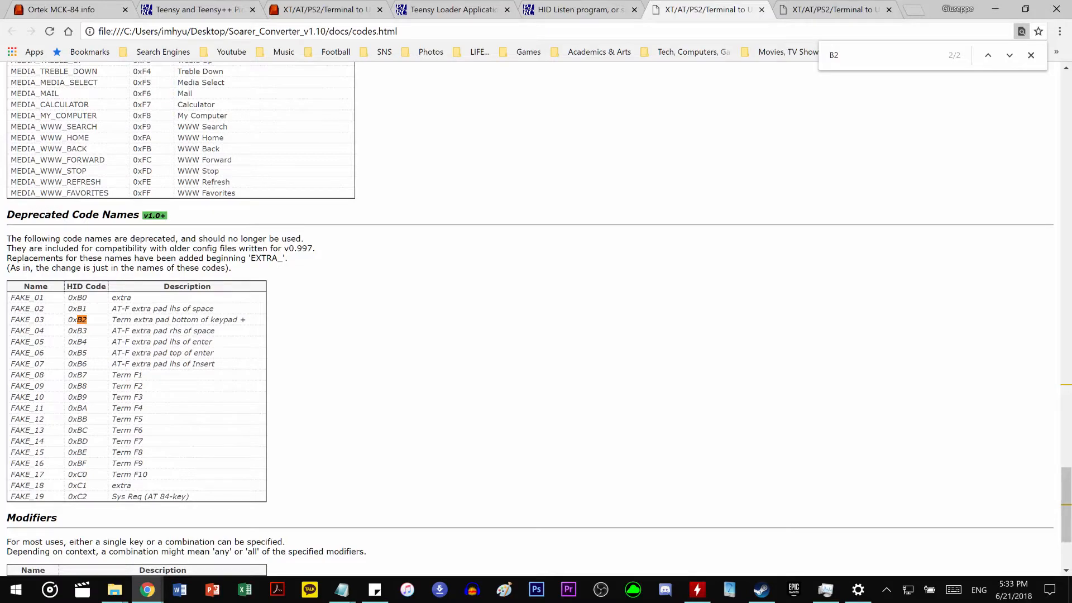
pyautogui.click(62, 10)
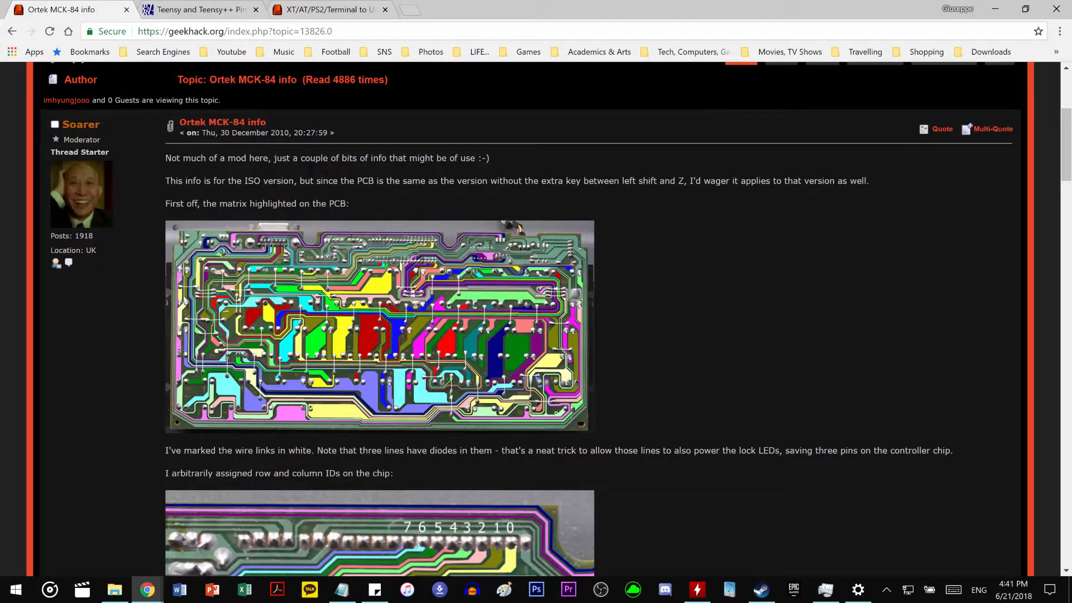